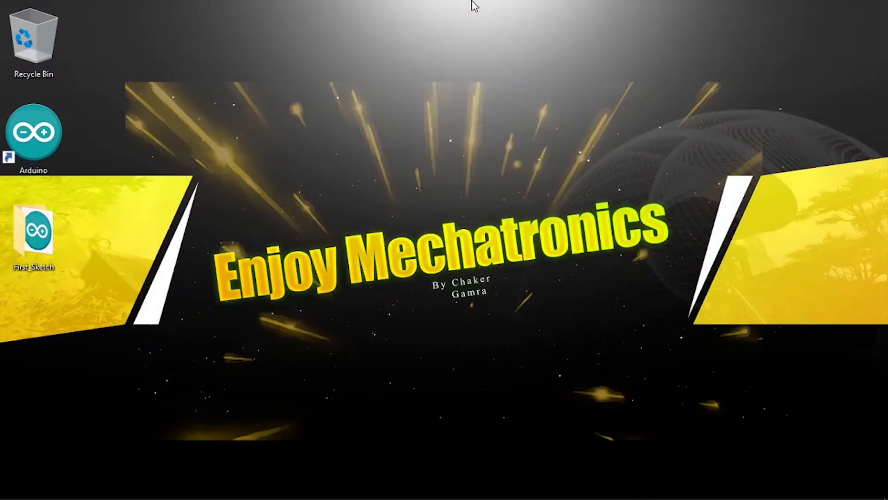
- Open First_Sketch.ino from the First_Sketch folder on the desktop
{"action": "double_click", "coordinate": [32, 237]}
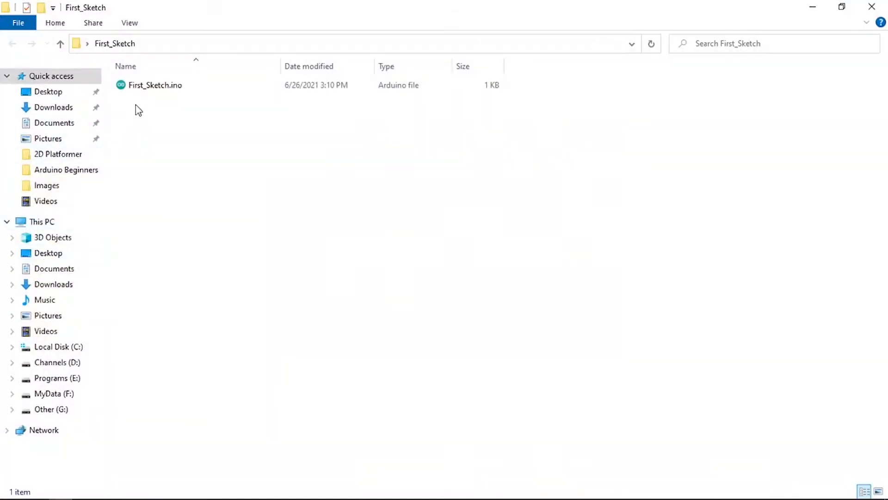
{"action": "double_click", "coordinate": [155, 85]}
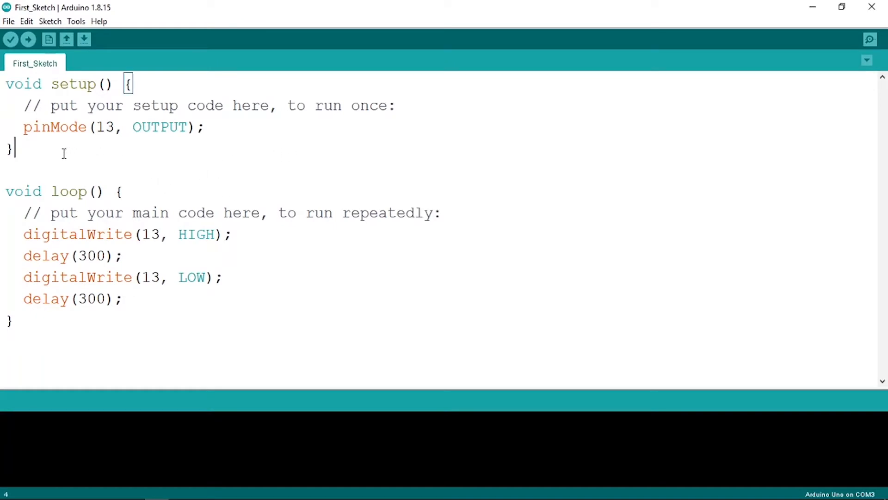
{"action": "left_click_drag", "start_coordinate": [65, 153], "coordinate": [5, 83]}
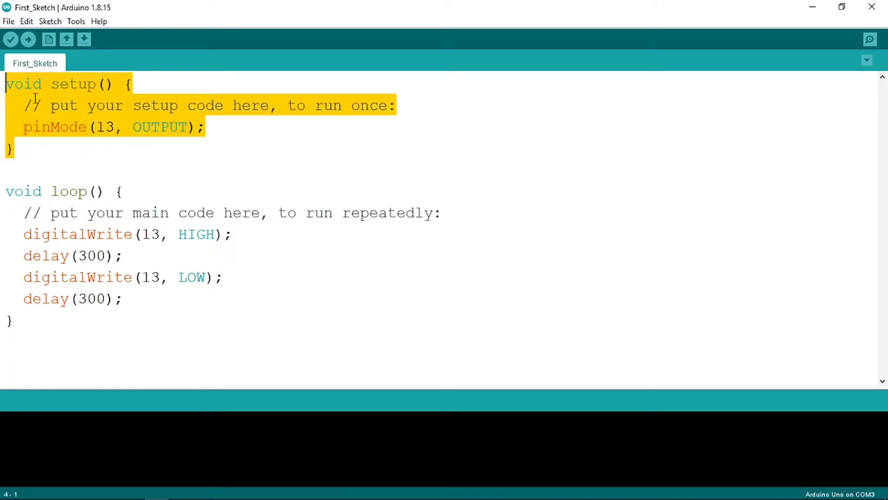
{"action": "left_click", "coordinate": [55, 84]}
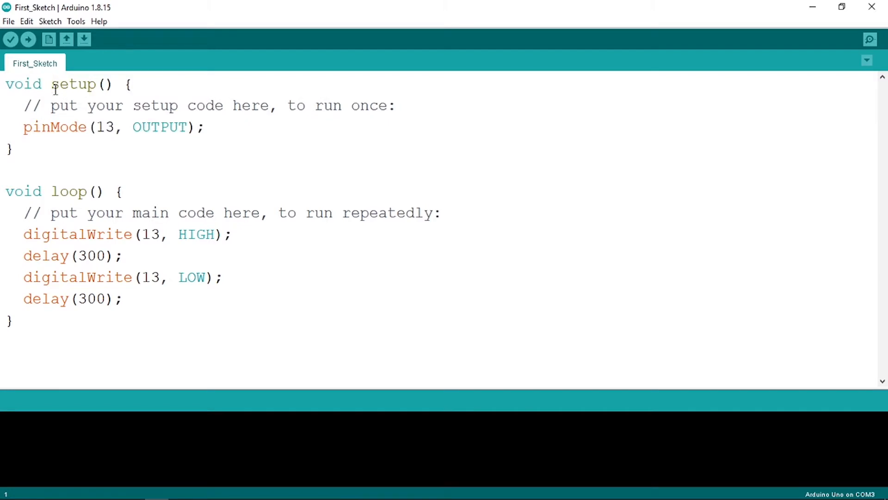
{"action": "mouse_move", "coordinate": [103, 127]}
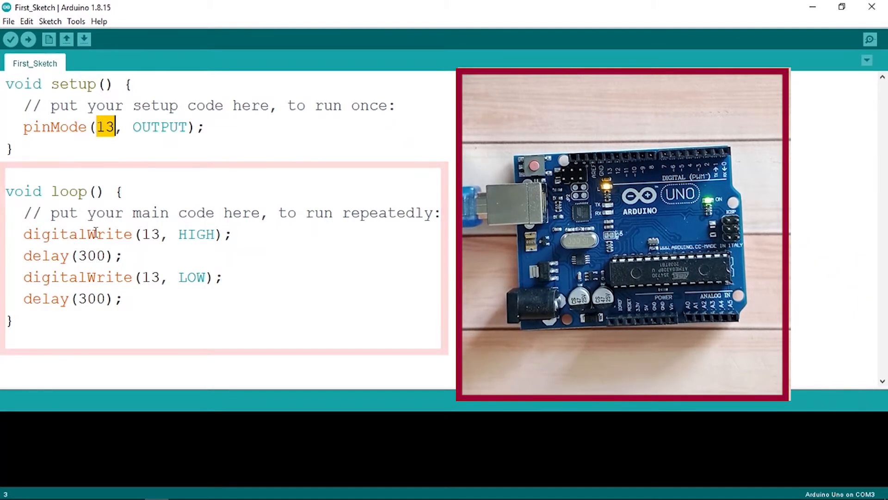
{"action": "left_click", "coordinate": [188, 234]}
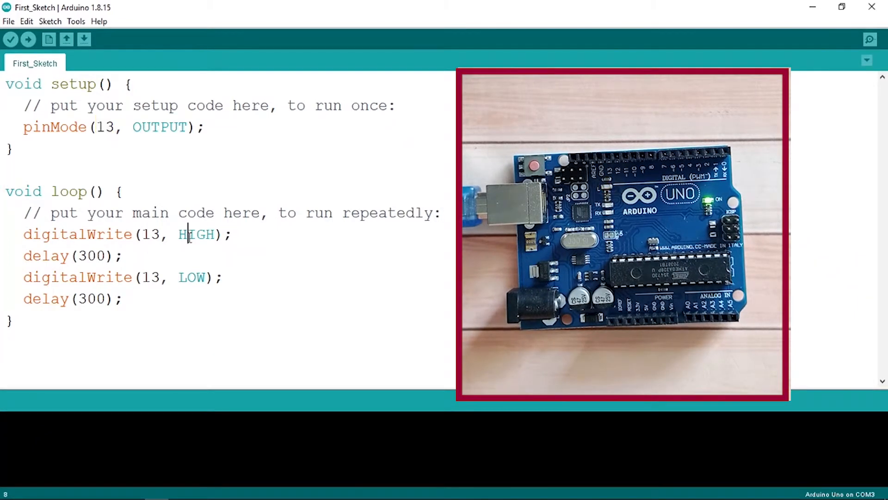
{"action": "double_click", "coordinate": [74, 255]}
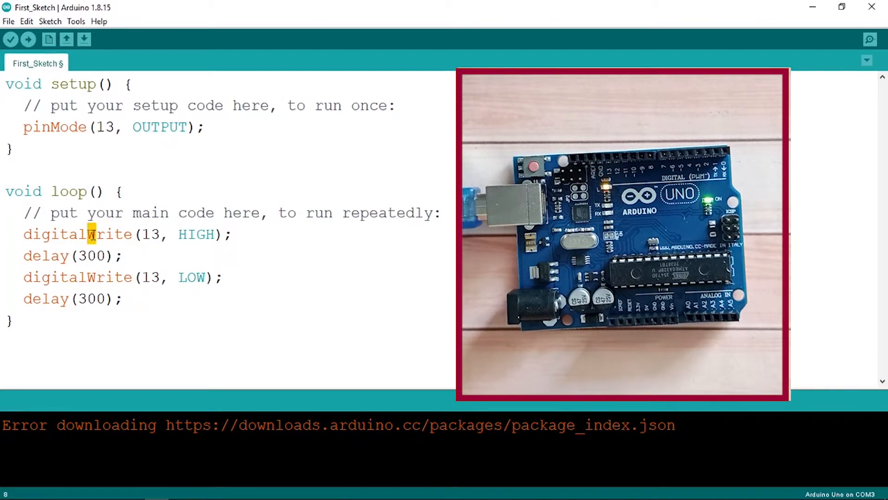
{"action": "double_click", "coordinate": [78, 234]}
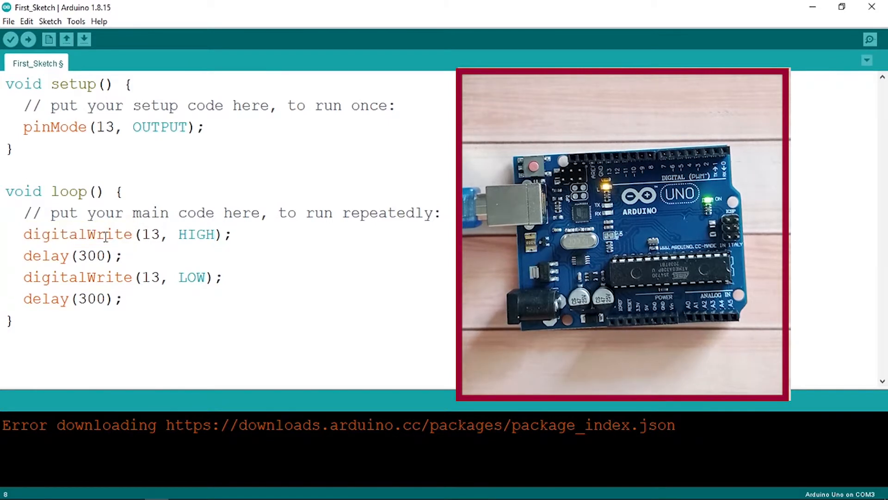
{"action": "double_click", "coordinate": [52, 127]}
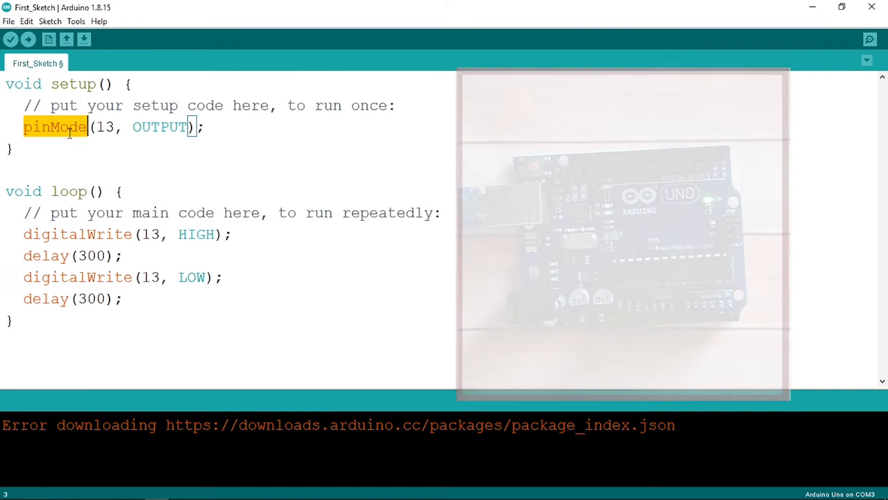
- Insert a blank first line above void setup()
{"action": "left_click", "coordinate": [59, 127]}
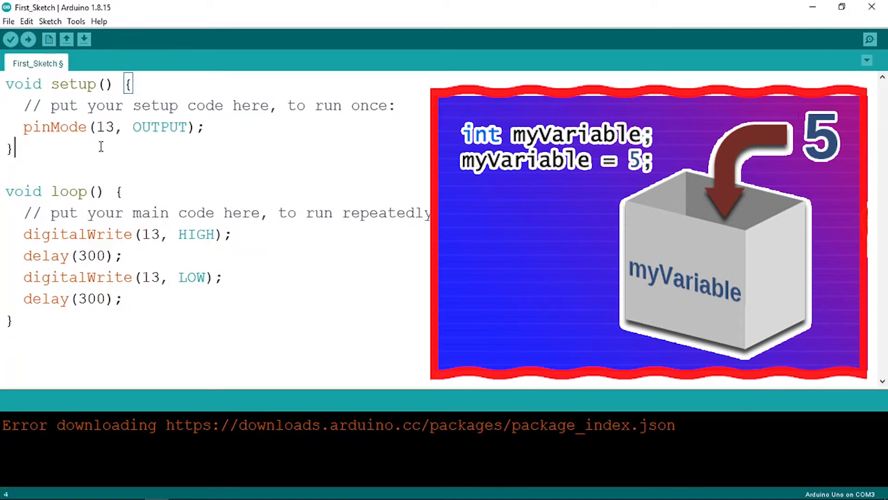
{"action": "double_click", "coordinate": [105, 126]}
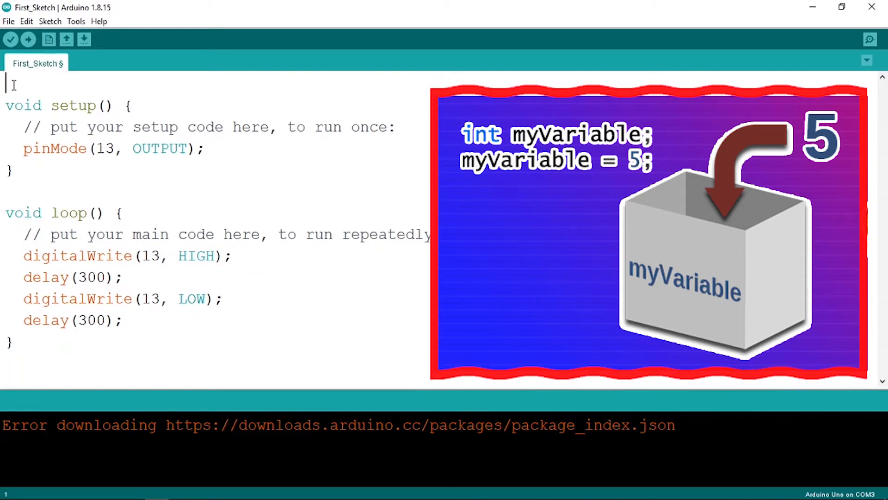
- Type the declaration int ledPin = 13 on the new first line
{"action": "type", "text": "i"}
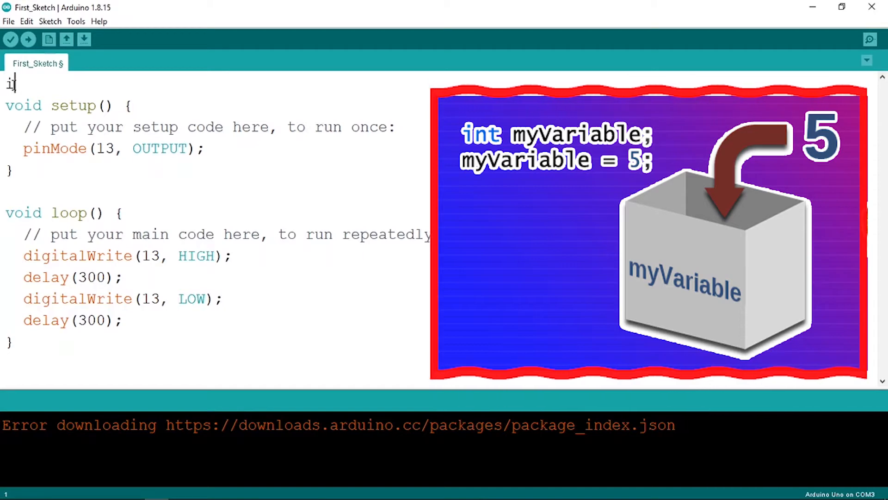
{"action": "type", "text": "nt"}
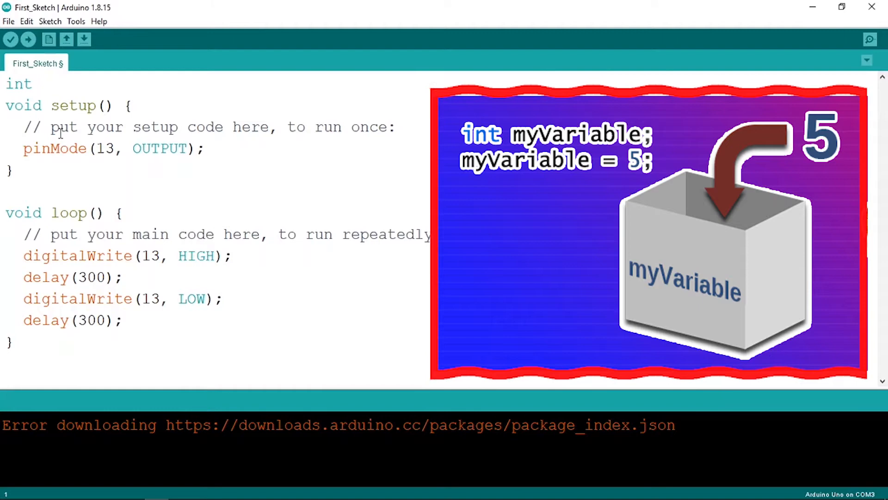
{"action": "left_click", "coordinate": [40, 84]}
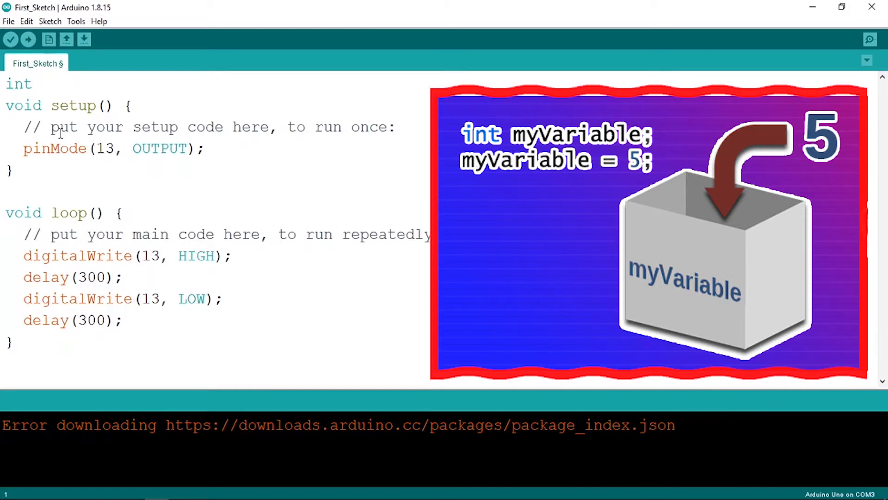
{"action": "type", "text": "ledP"}
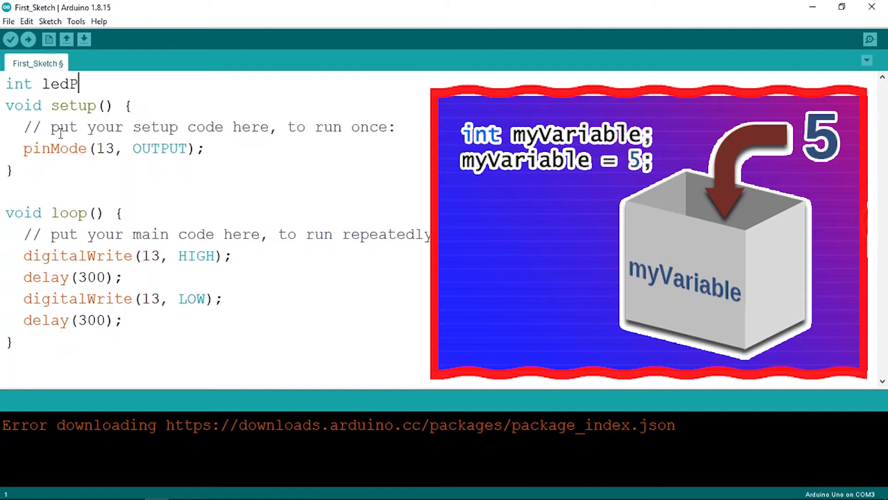
{"action": "type", "text": "in"}
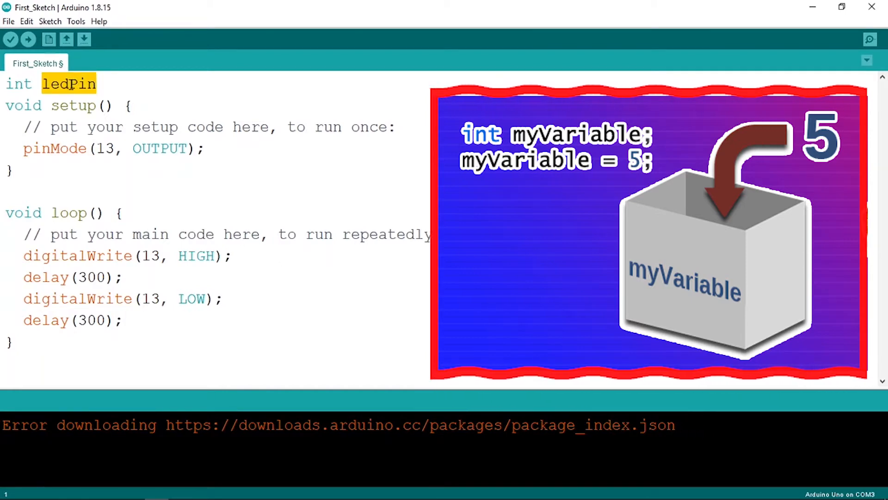
{"action": "left_click", "coordinate": [68, 83]}
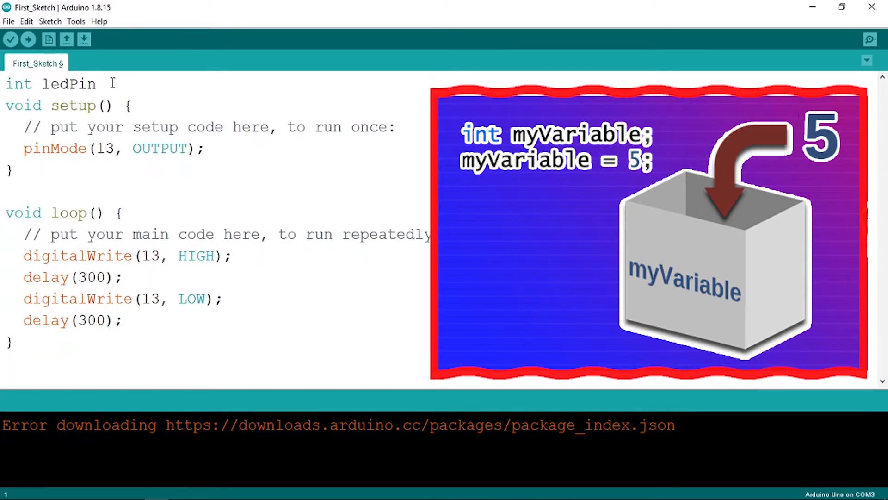
{"action": "type", "text": "="}
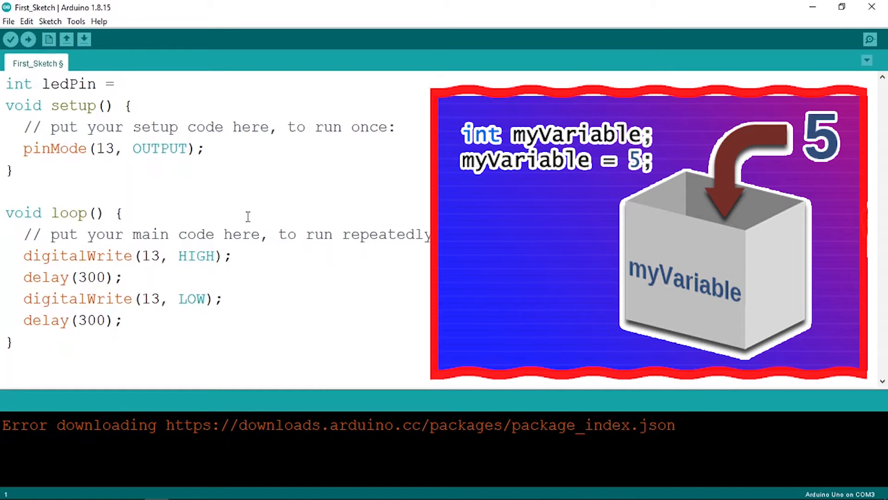
{"action": "type", "text": "13;"}
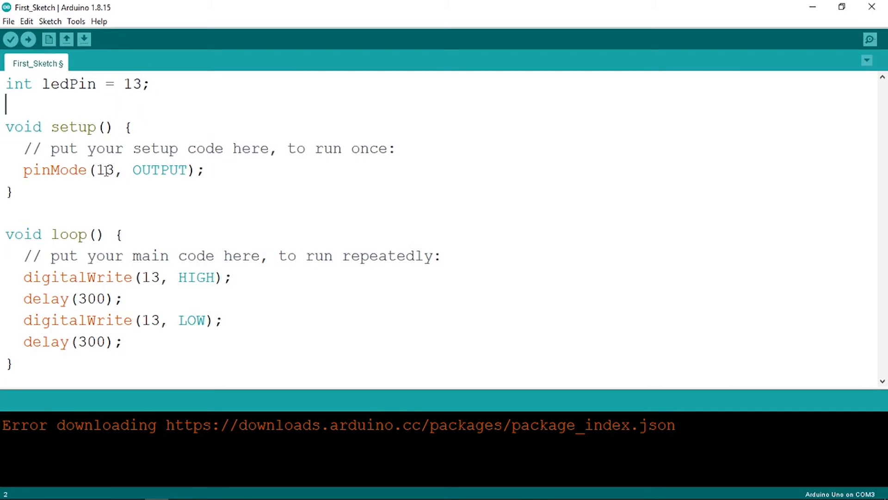
- Replace pin 13 in pinMode and the HIGH digitalWrite with ledPin
{"action": "left_click", "coordinate": [115, 170]}
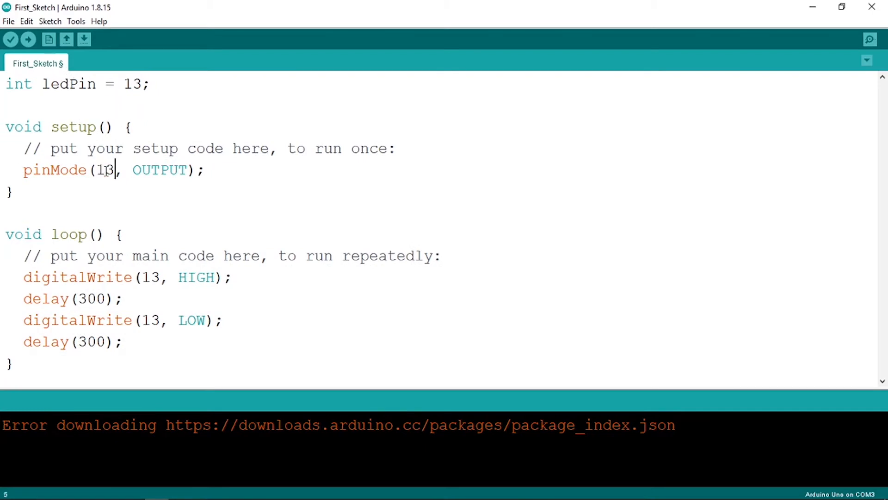
{"action": "type", "text": "led"}
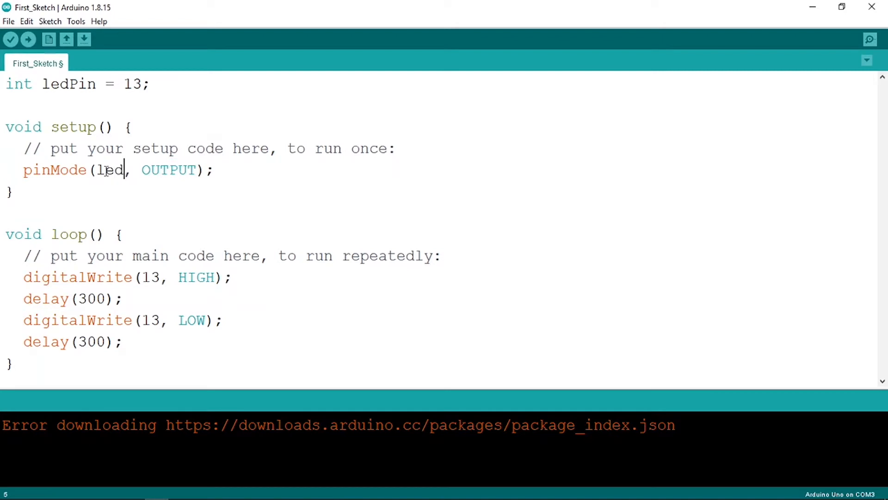
{"action": "double_click", "coordinate": [120, 170]}
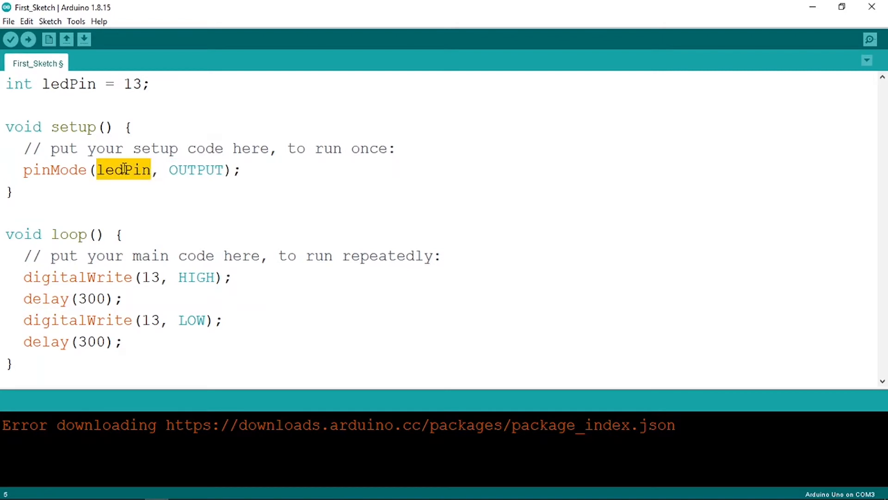
{"action": "double_click", "coordinate": [152, 277]}
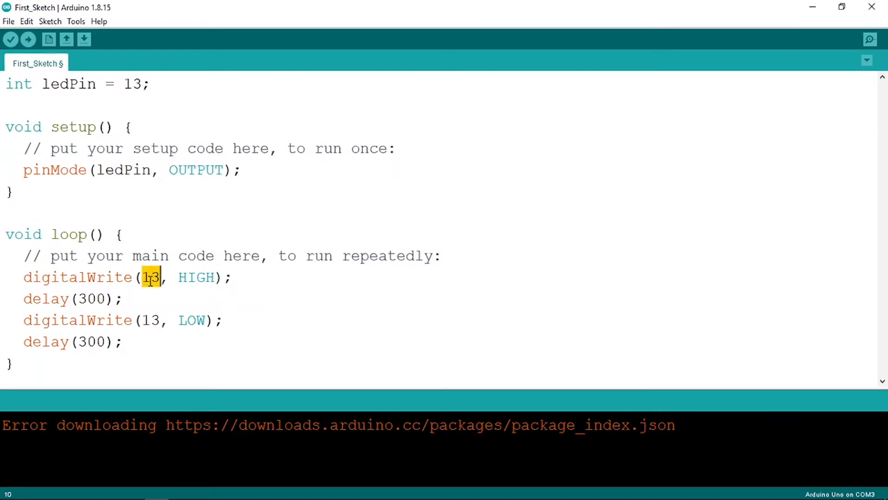
{"action": "type", "text": "ledPin"}
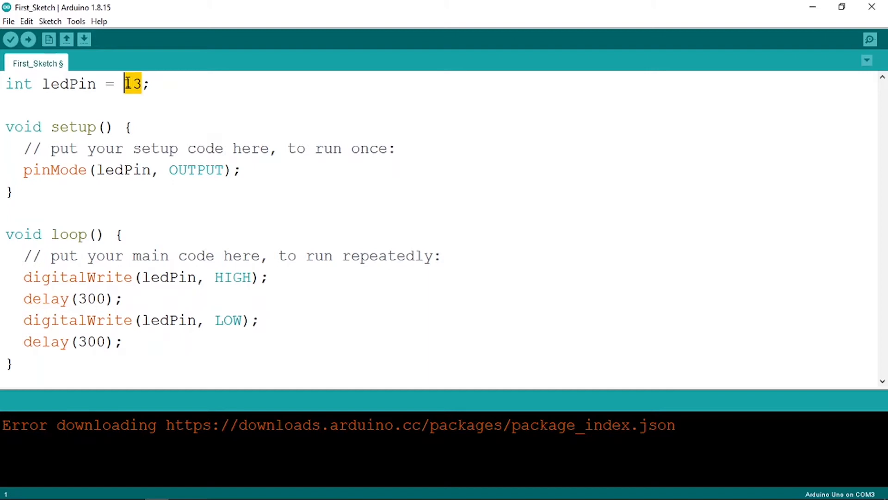
- Try ledPin value 2, restore it to 13, and save the sketch
{"action": "type", "text": "2"}
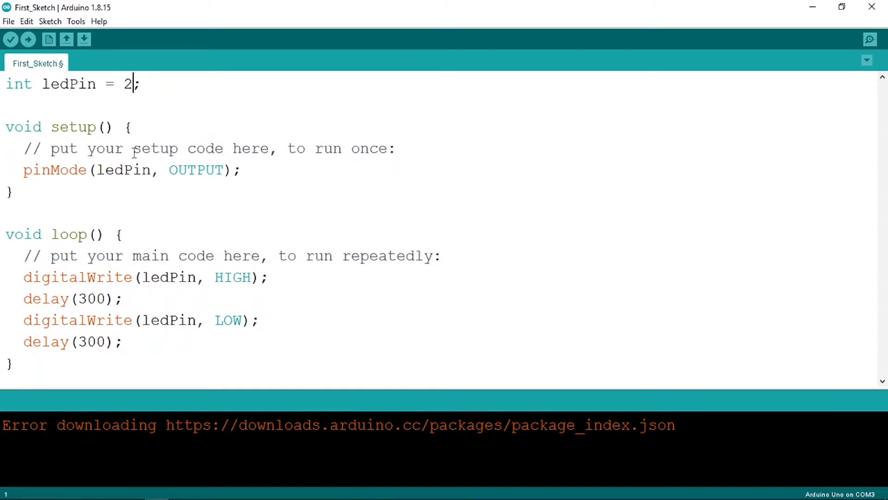
{"action": "double_click", "coordinate": [123, 170]}
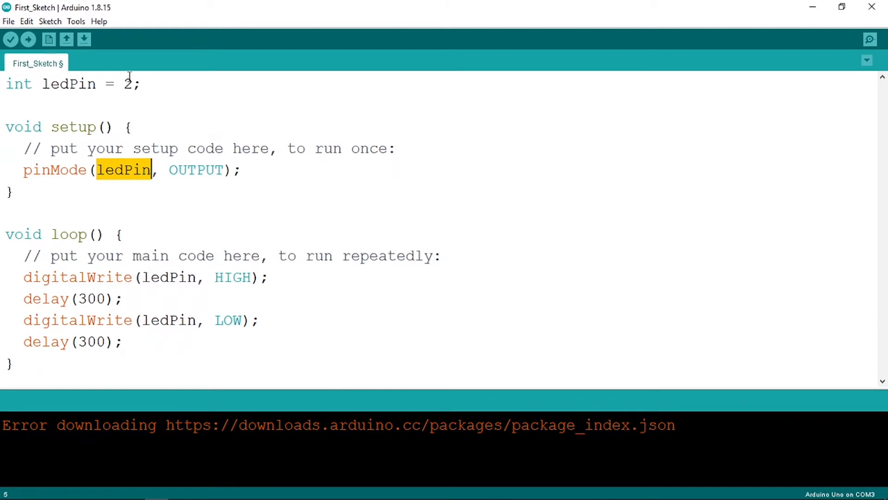
{"action": "type", "text": "13"}
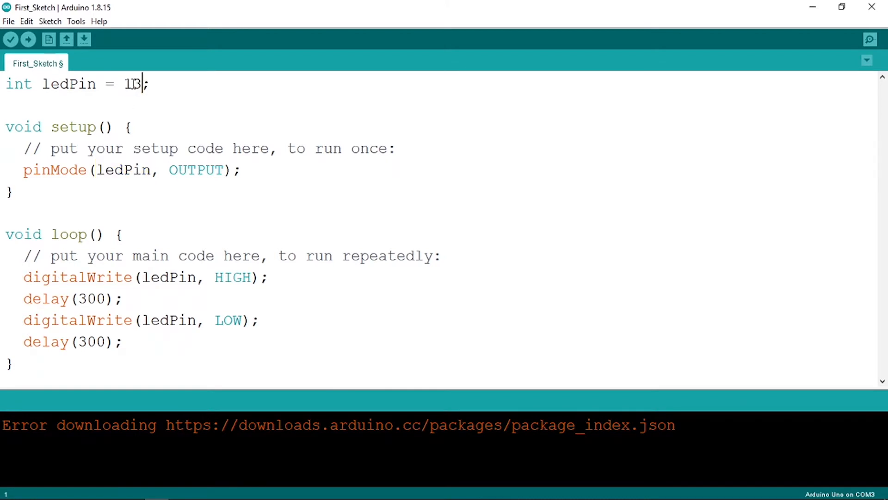
{"action": "key", "text": "ctrl+s"}
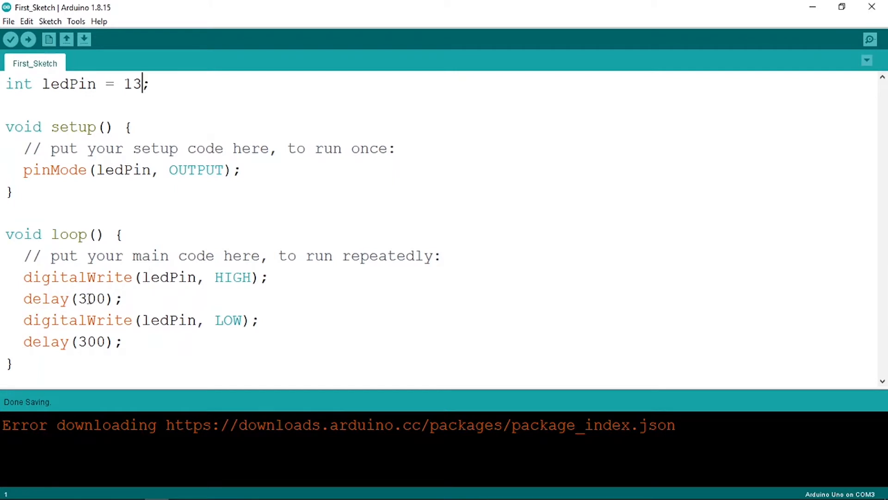
{"action": "left_click", "coordinate": [86, 299]}
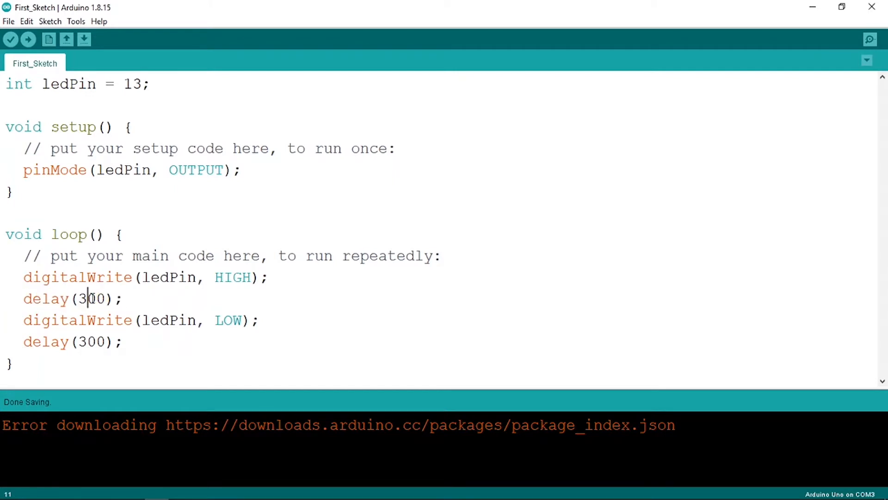
{"action": "left_click", "coordinate": [152, 84]}
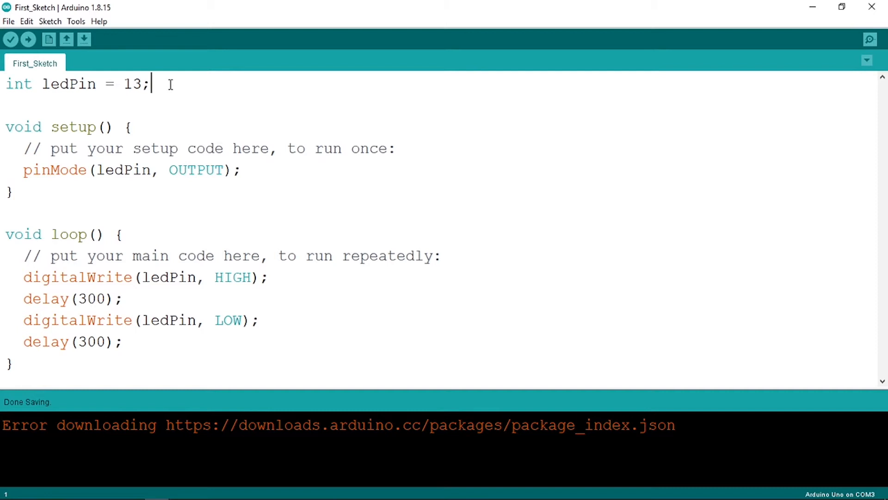
- Add int delayTime = 300; under ledPin and use delayTime in the delay calls
{"action": "type", "text": "int"}
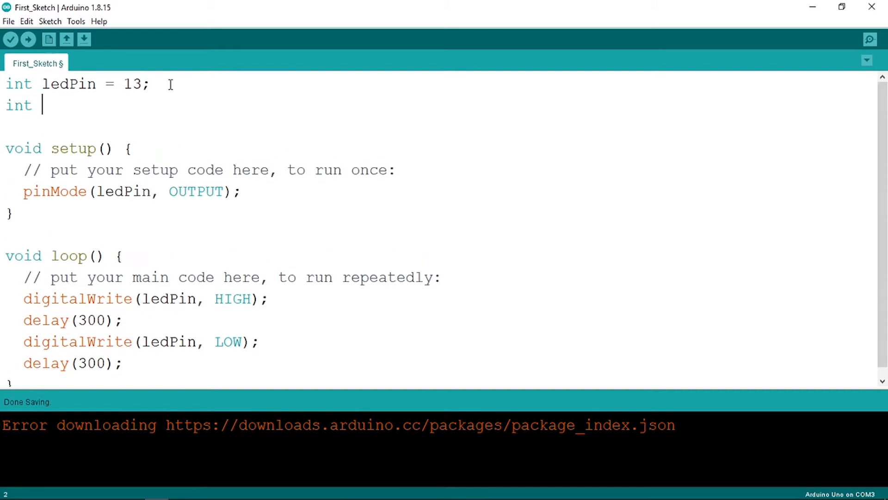
{"action": "type", "text": "dela"}
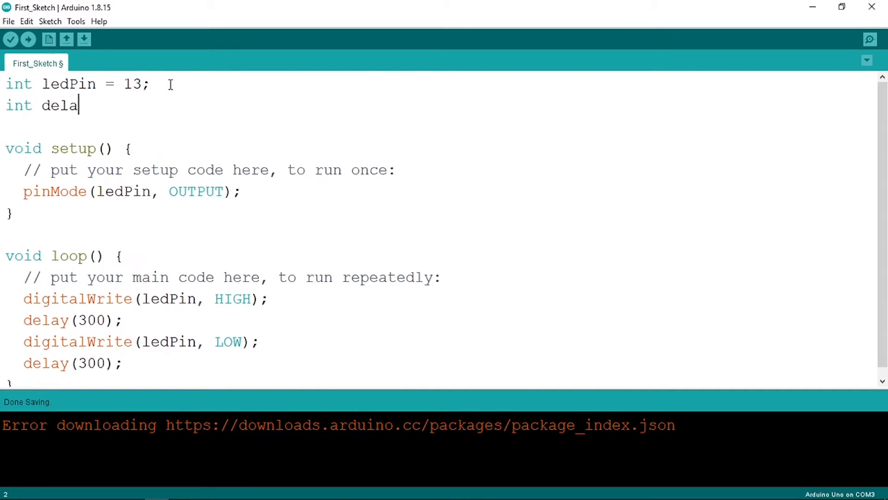
{"action": "type", "text": "yTime"}
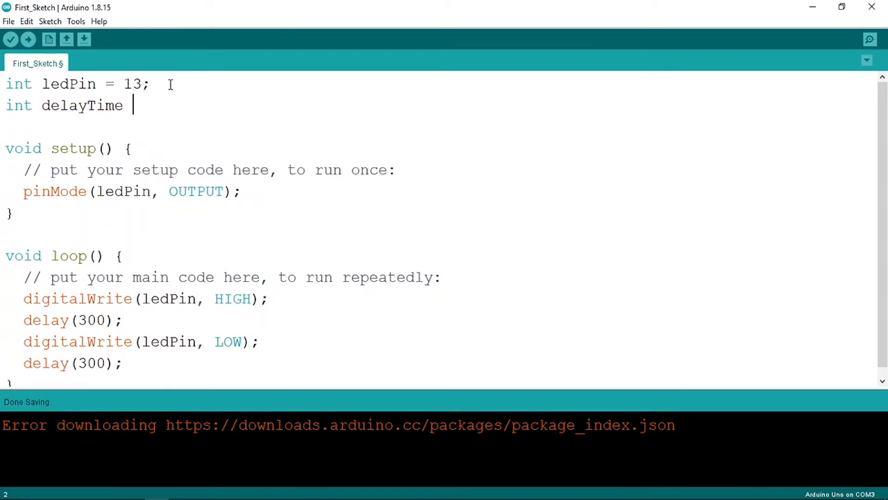
{"action": "type", "text": "= 300"}
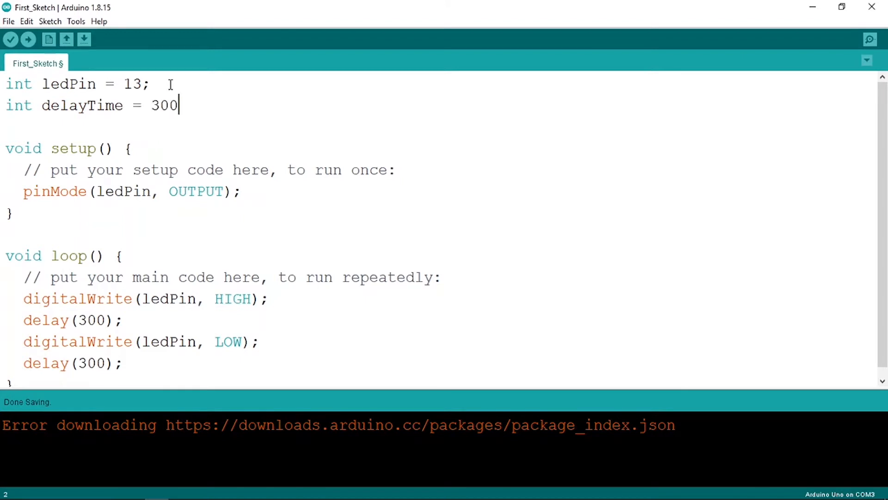
{"action": "type", "text": ";"}
{"action": "left_click", "coordinate": [74, 319]}
{"action": "type", "text": "delay"}
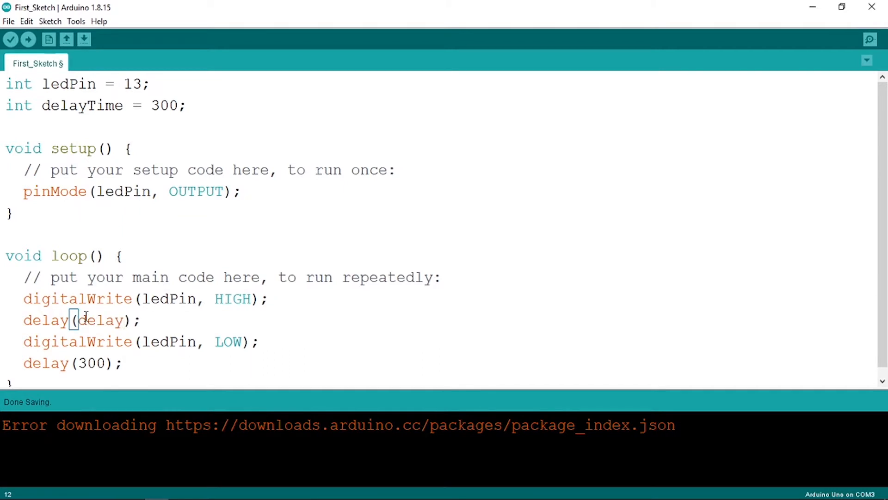
{"action": "double_click", "coordinate": [91, 363]}
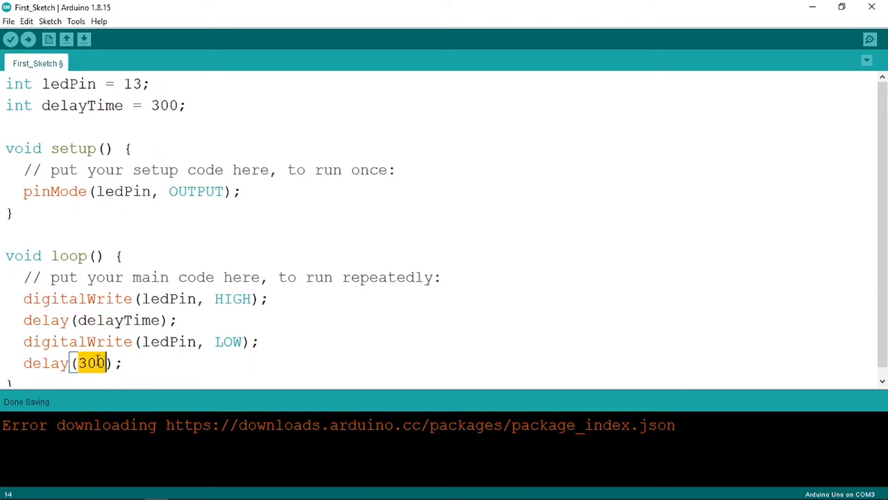
{"action": "type", "text": "delayTime"}
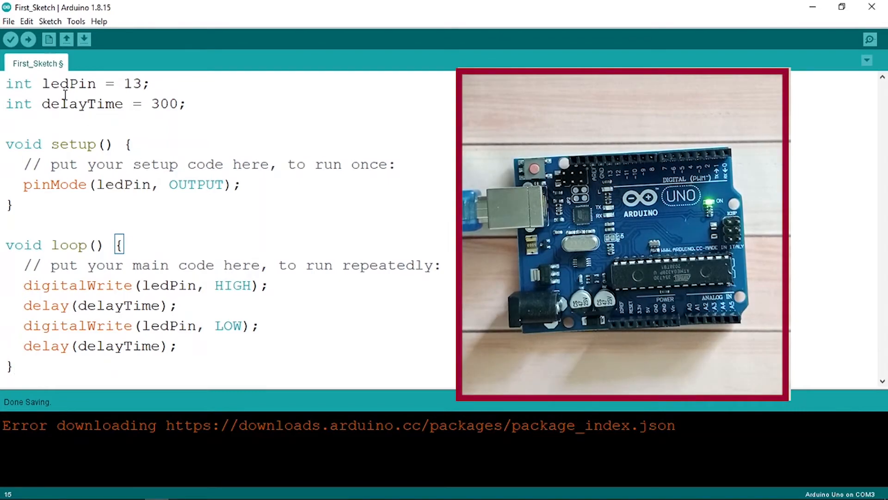
{"action": "mouse_move", "coordinate": [28, 39]}
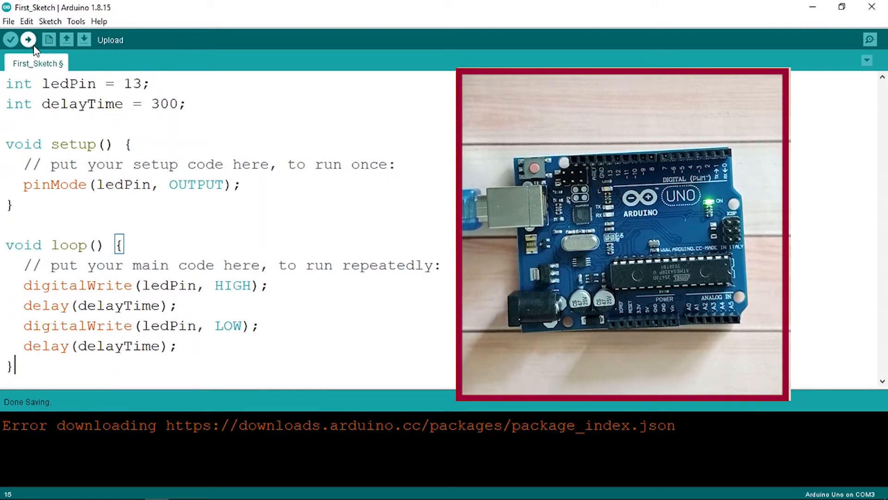
- Upload the sketch to the Uno and change delayTime from 300 to 100
{"action": "left_click", "coordinate": [28, 39]}
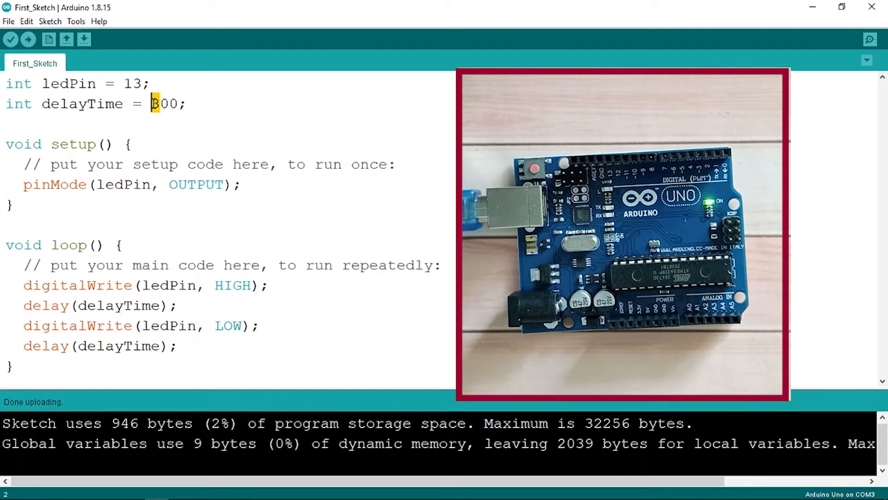
{"action": "type", "text": "1"}
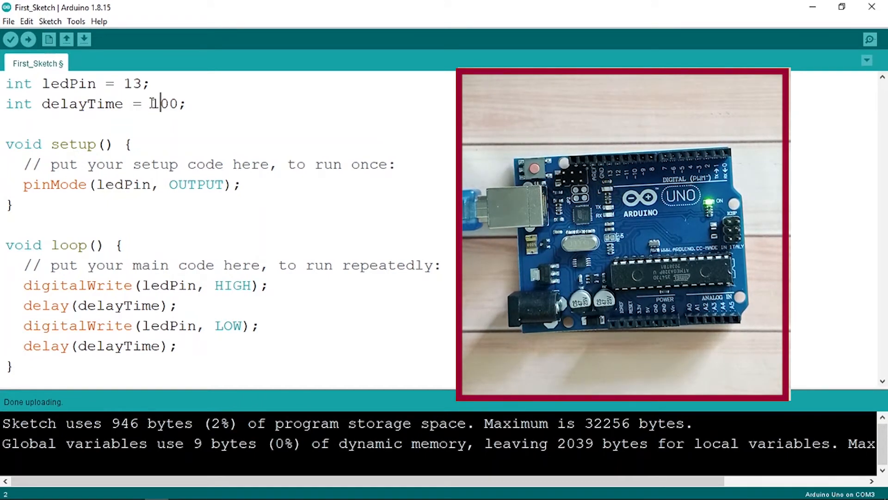
{"action": "left_click", "coordinate": [27, 39]}
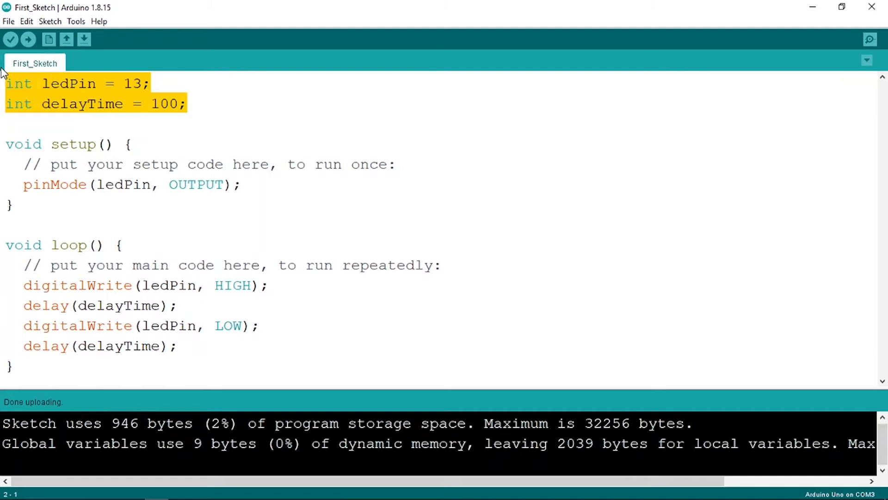
{"action": "mouse_move", "coordinate": [257, 132]}
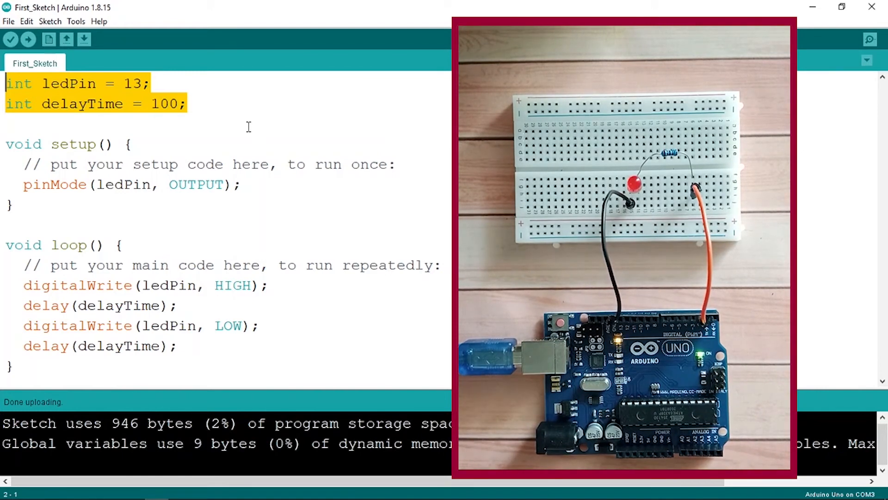
- Change ledPin from 13 to 2 and delayTime from 100 to 300, then upload
{"action": "double_click", "coordinate": [132, 83]}
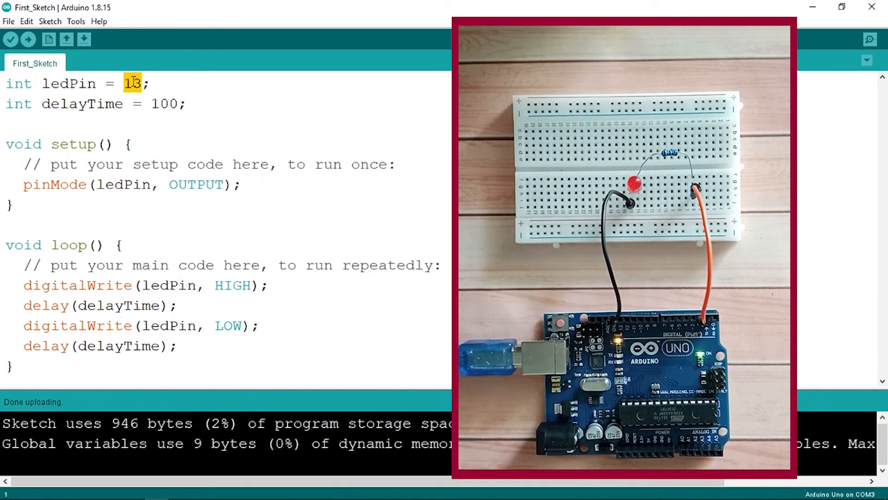
{"action": "type", "text": "2"}
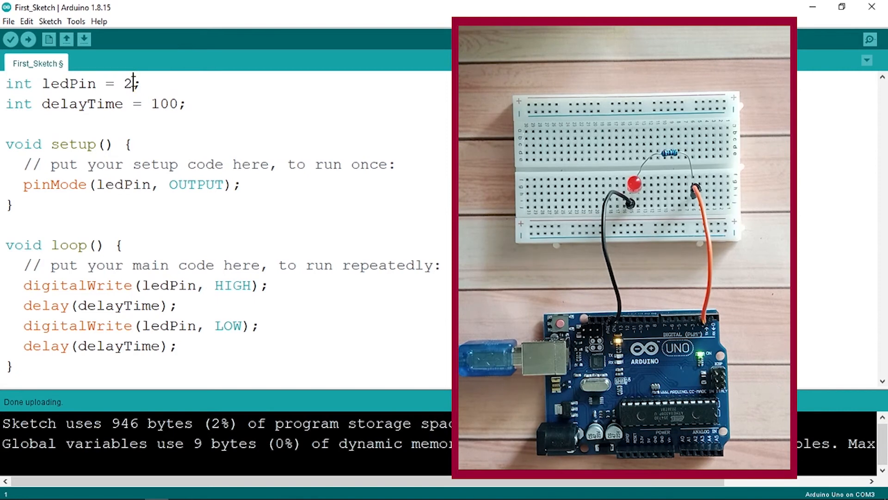
{"action": "double_click", "coordinate": [163, 104]}
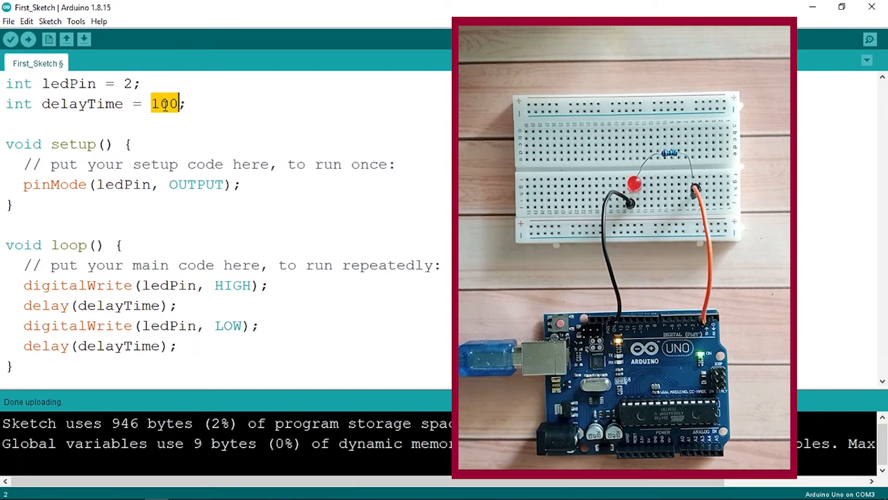
{"action": "type", "text": "300"}
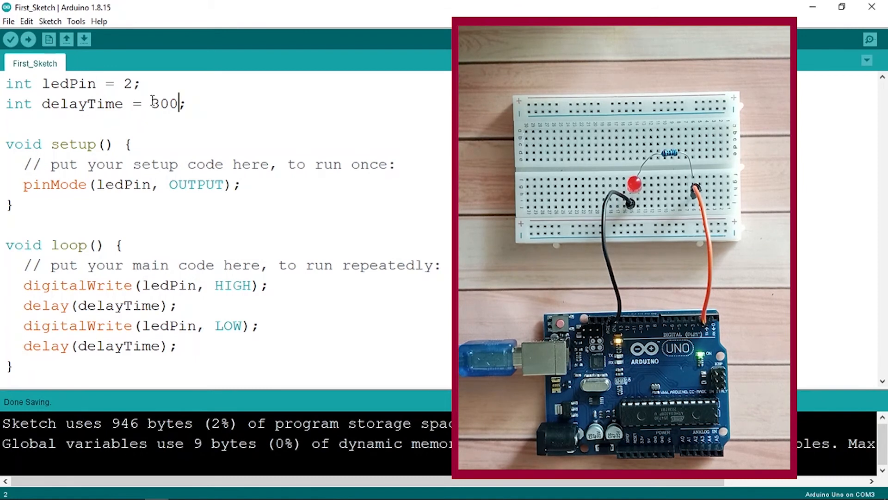
{"action": "left_click", "coordinate": [28, 39]}
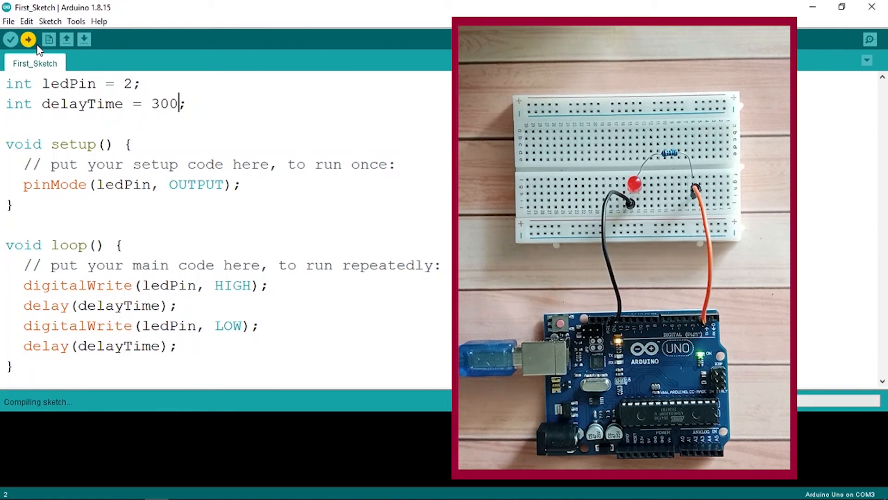